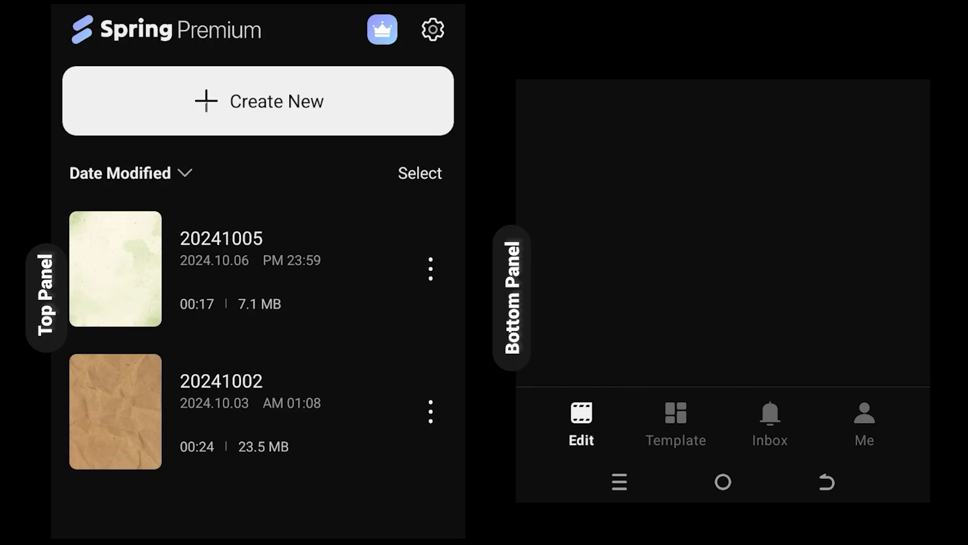
# Start a new 9:16 project with the pale green watercolor image as its first clip.
pyautogui.click(260, 101)
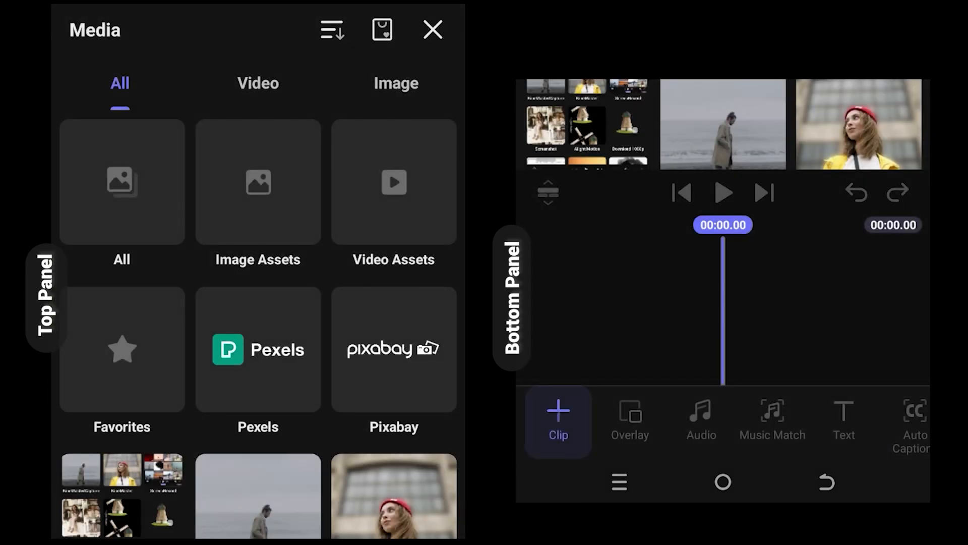
pyautogui.click(257, 182)
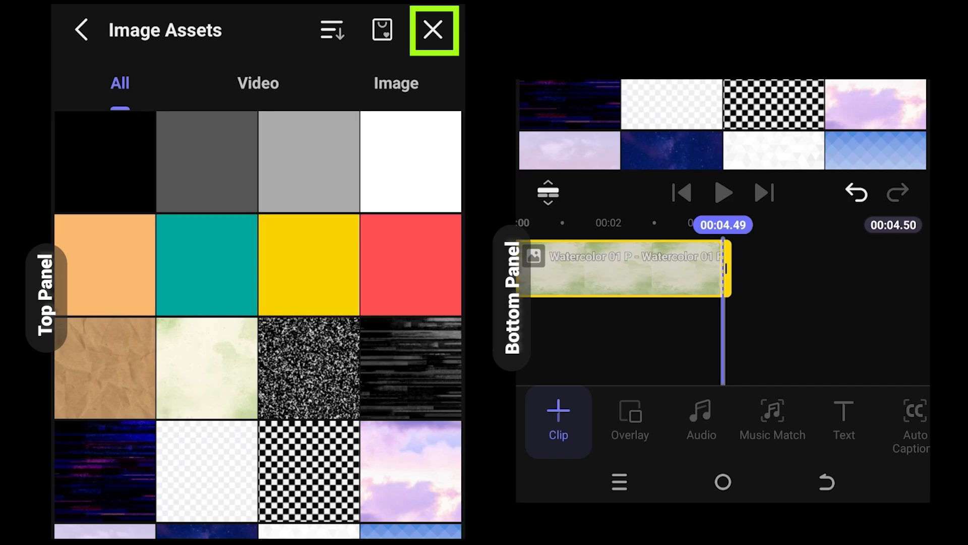
pyautogui.click(432, 31)
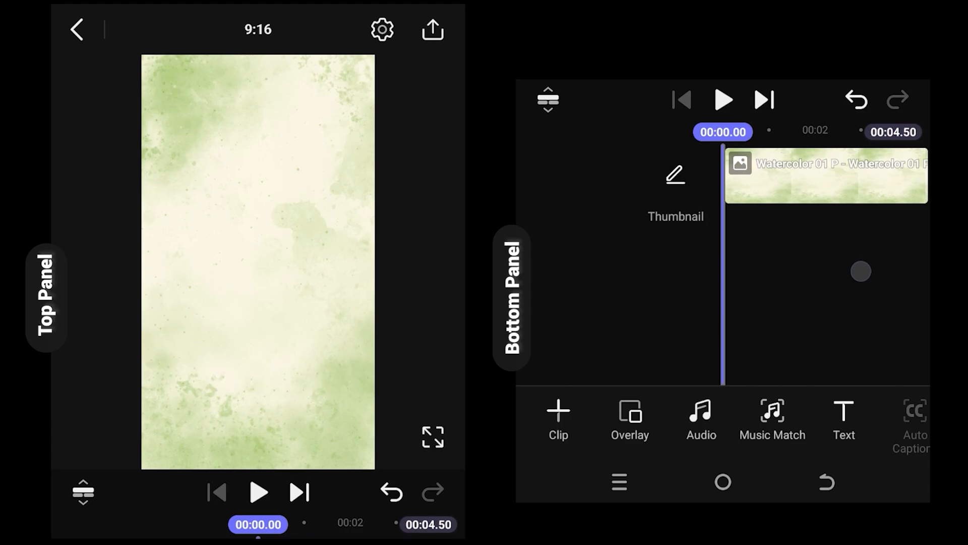
# Overlay the hiking video and stretch the watercolor clip to the full 30-second length.
pyautogui.click(629, 420)
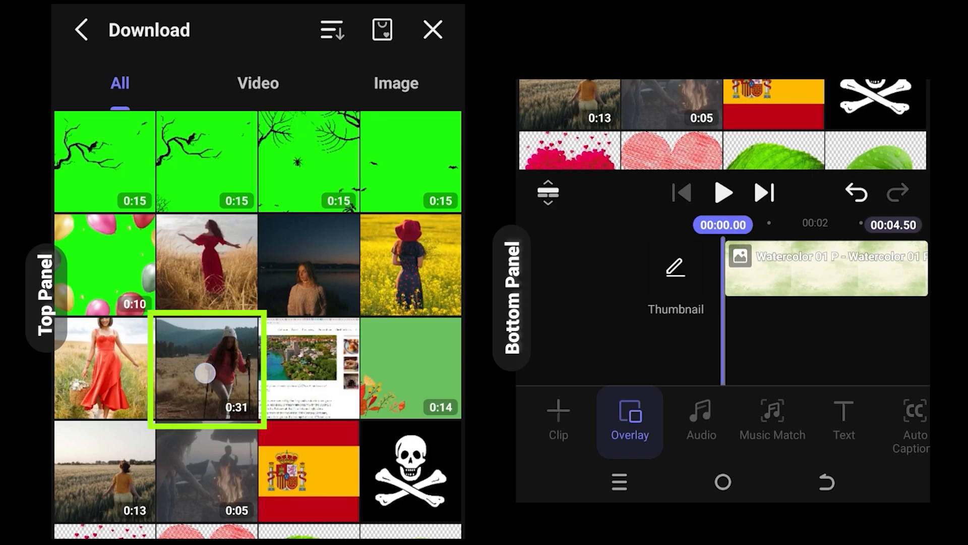
pyautogui.click(203, 374)
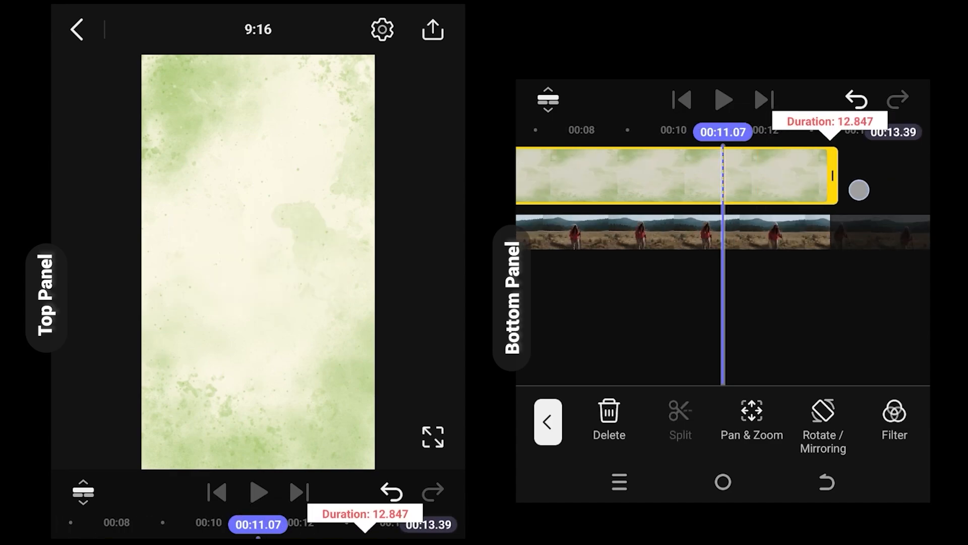
pyautogui.moveTo(858, 190); pyautogui.dragTo(880, 163)
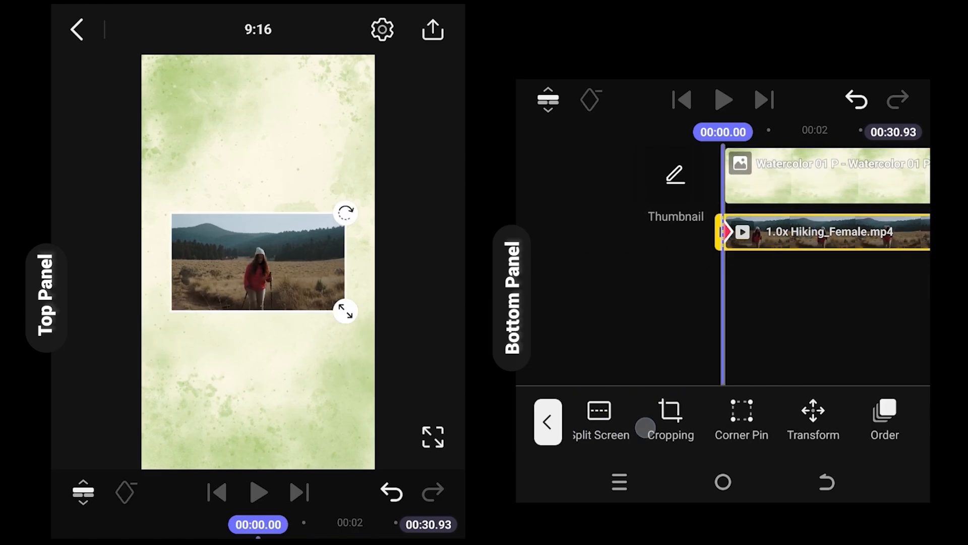
# Scale the hiking overlay in Transform until it fills the whole vertical frame.
pyautogui.click(813, 411)
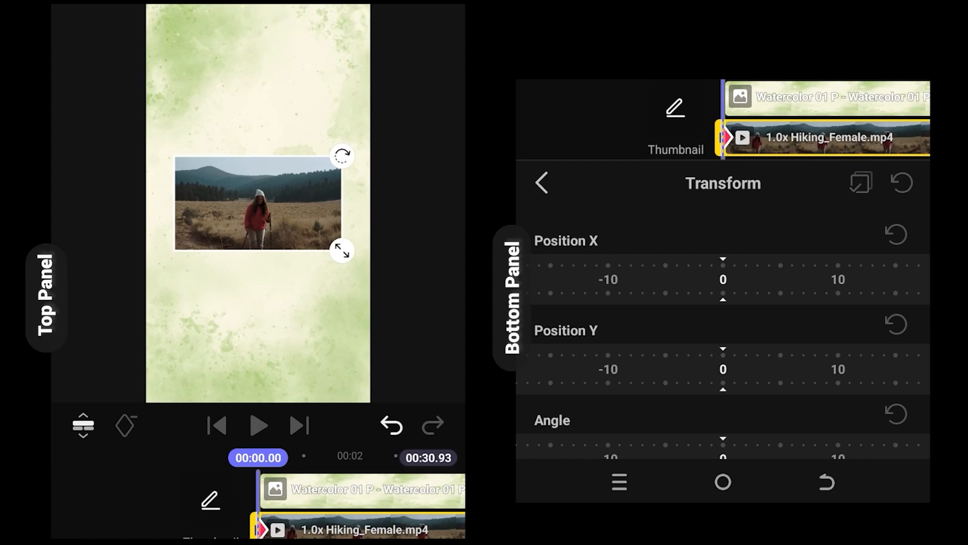
pyautogui.scroll(-3)
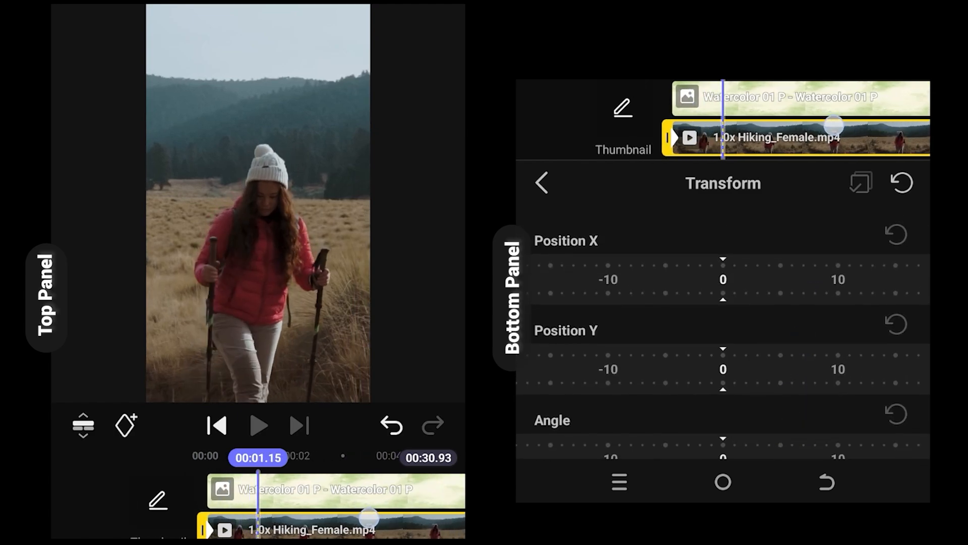
# Add keyframes along the overlay's length and return to the main editing view.
pyautogui.click(125, 426)
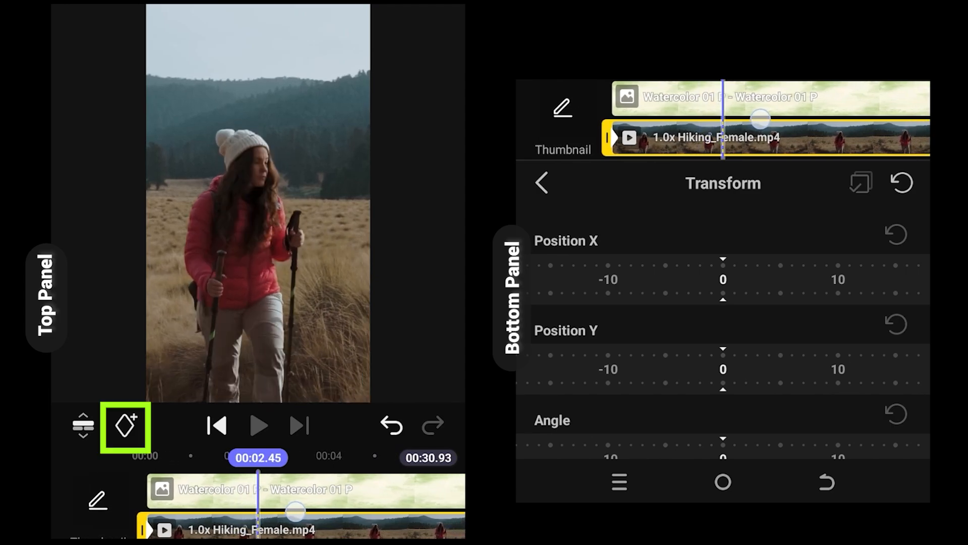
pyautogui.click(124, 426)
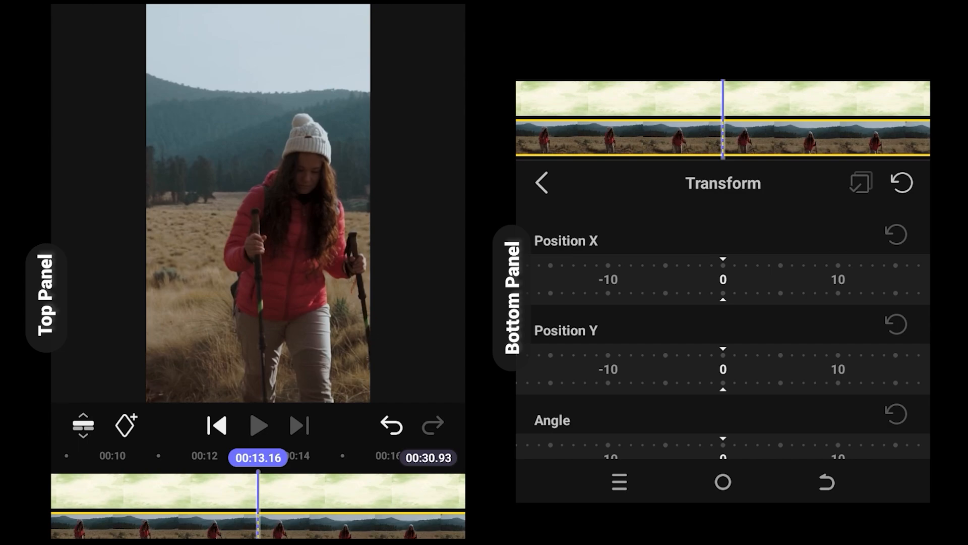
pyautogui.moveTo(722, 281); pyautogui.dragTo(744, 281)
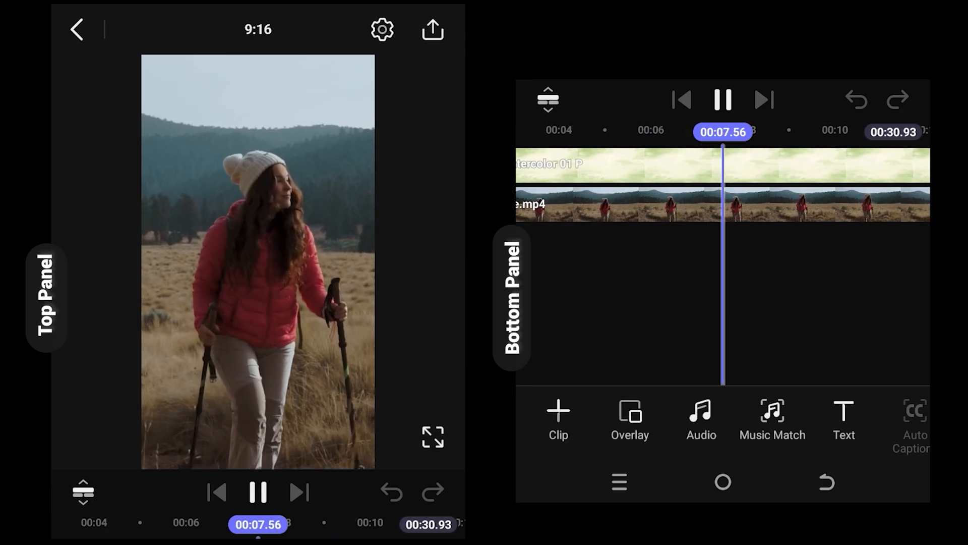
# Export as a 1080p, 60 fps, High quality video and return to the editor.
pyautogui.click(431, 29)
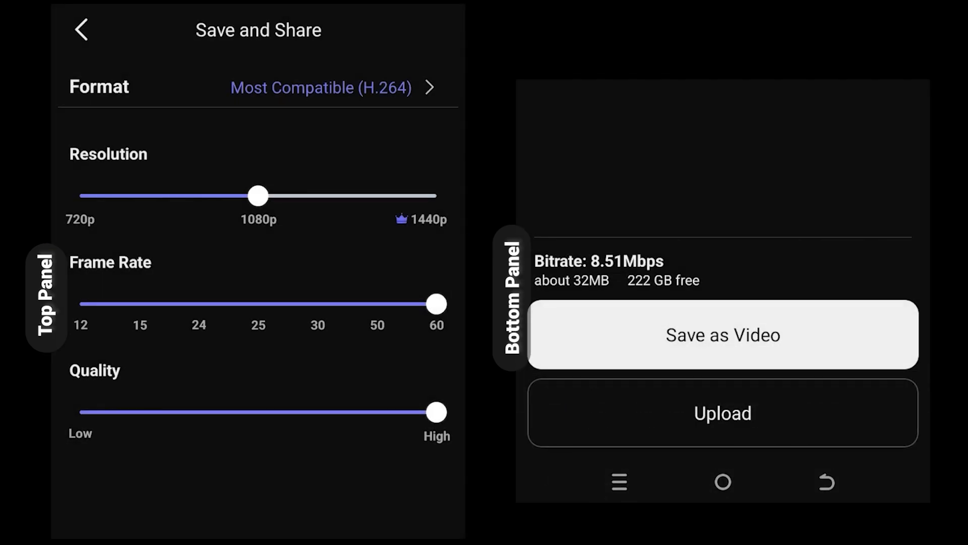
pyautogui.click(723, 335)
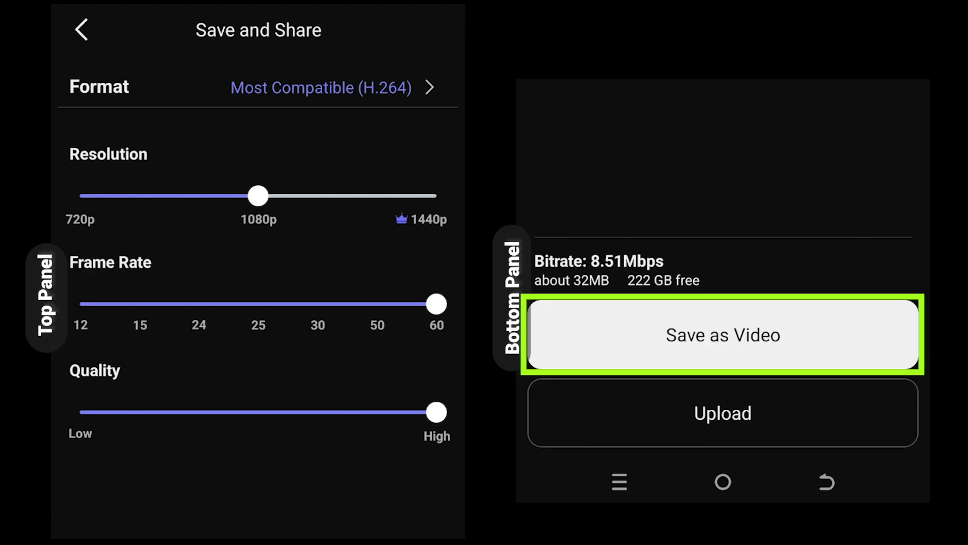
pyautogui.click(723, 335)
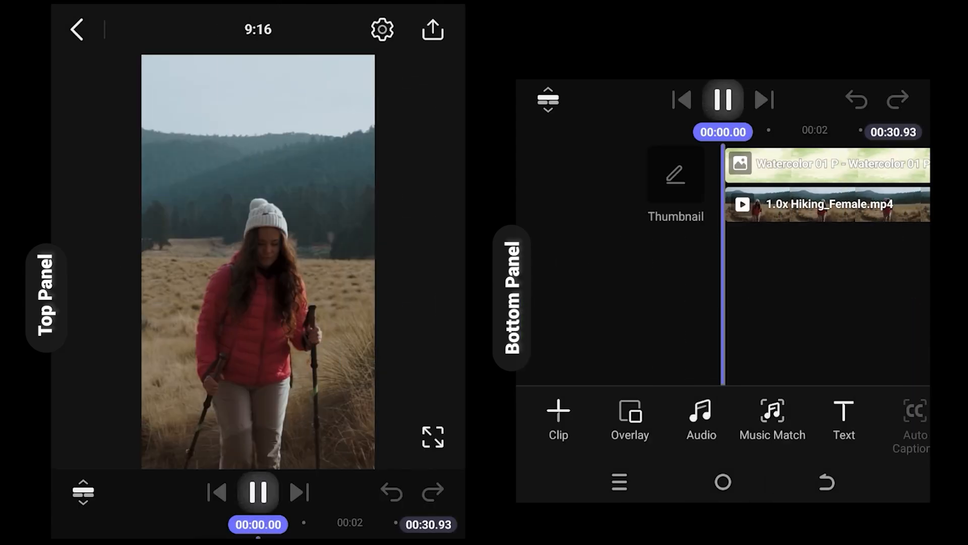
pyautogui.click(721, 99)
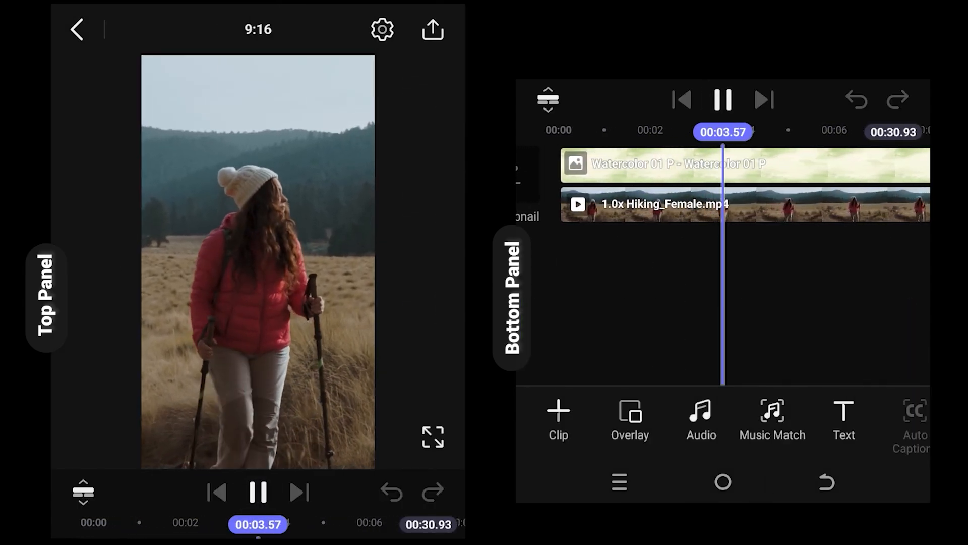